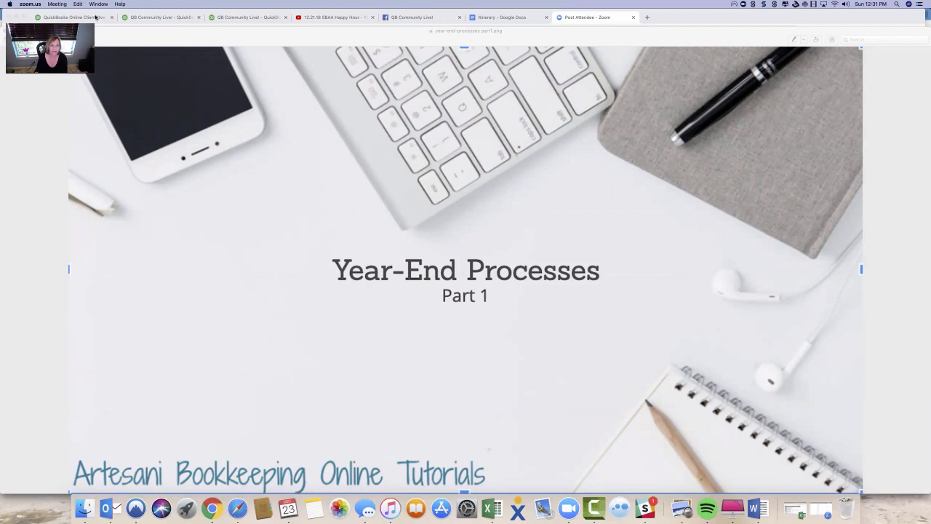
Step: Leave the Year-End Processes Part 1 title slide for the shared QuickBooks browser window
click(73, 17)
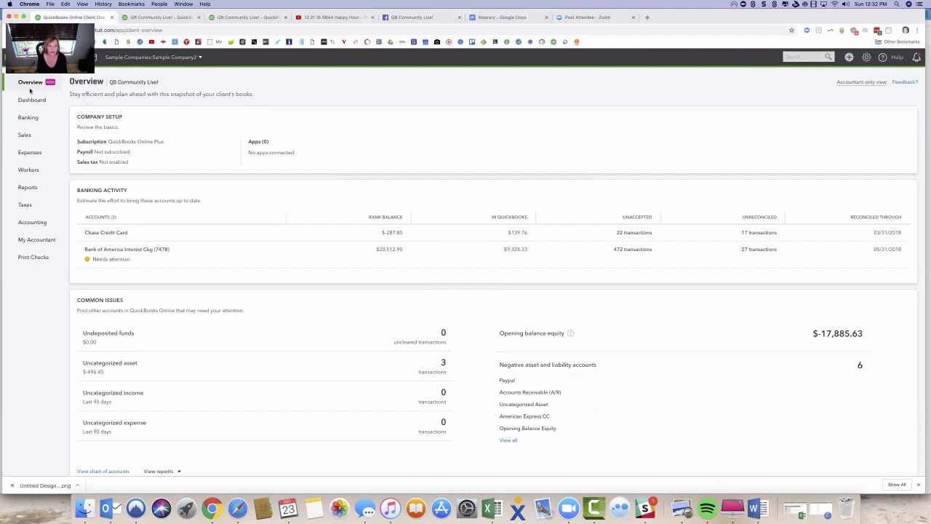
mouse_move(479, 161)
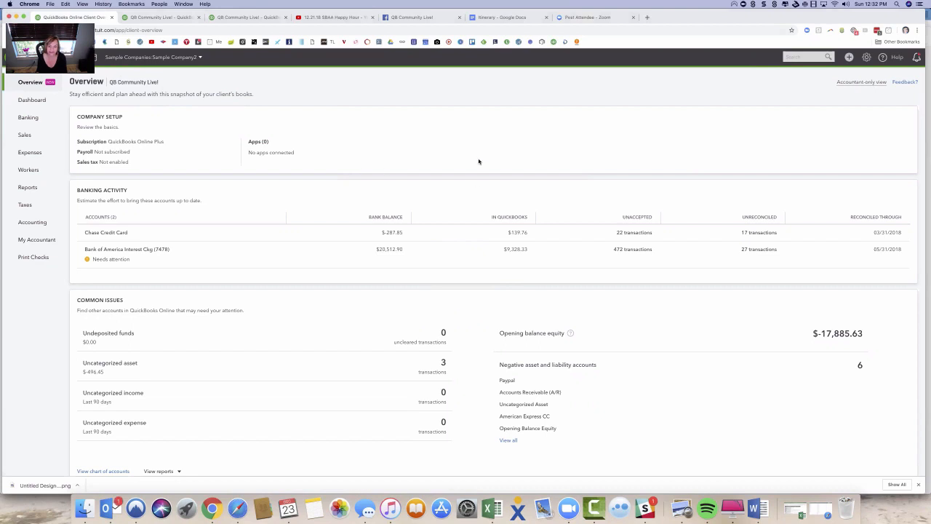
mouse_move(405, 329)
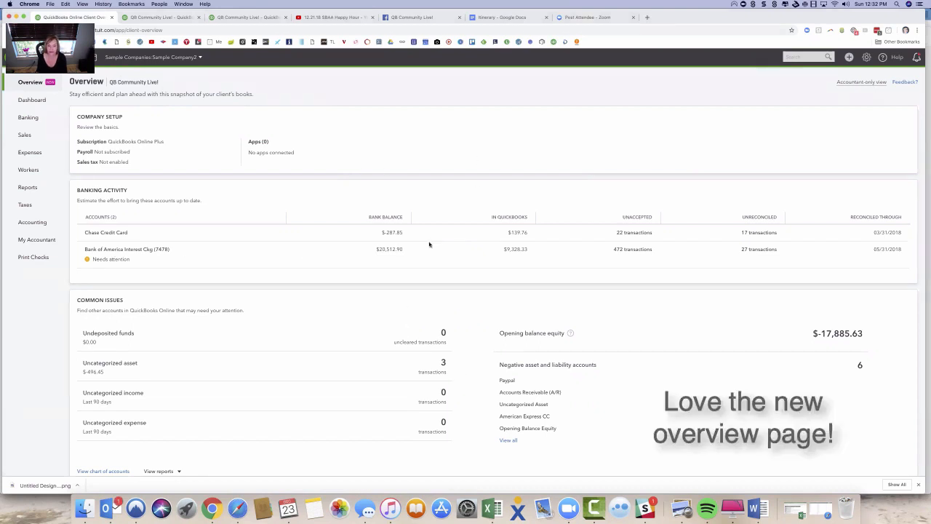
mouse_move(885, 239)
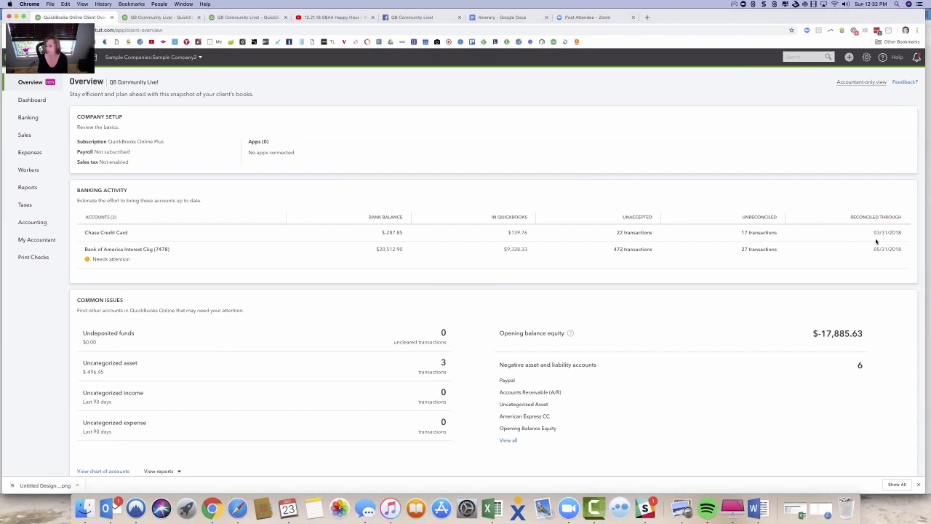
mouse_move(655, 244)
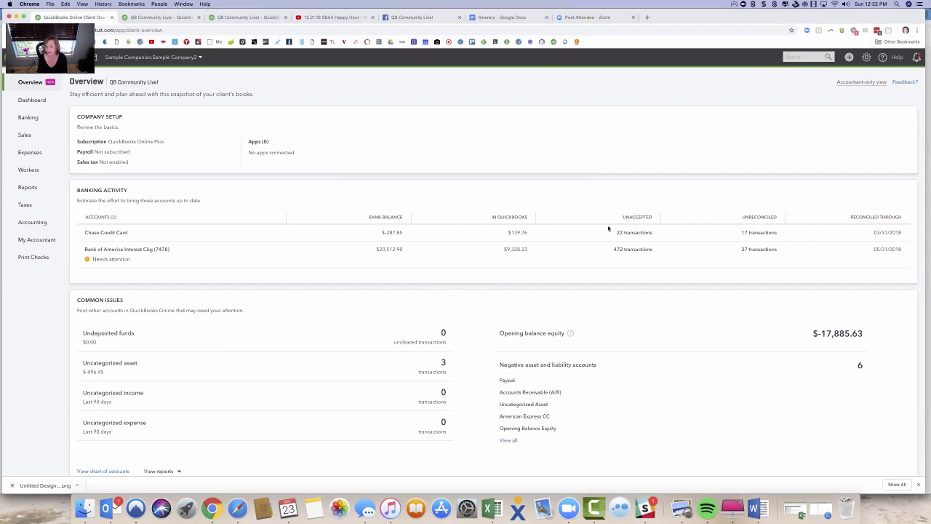
mouse_move(667, 230)
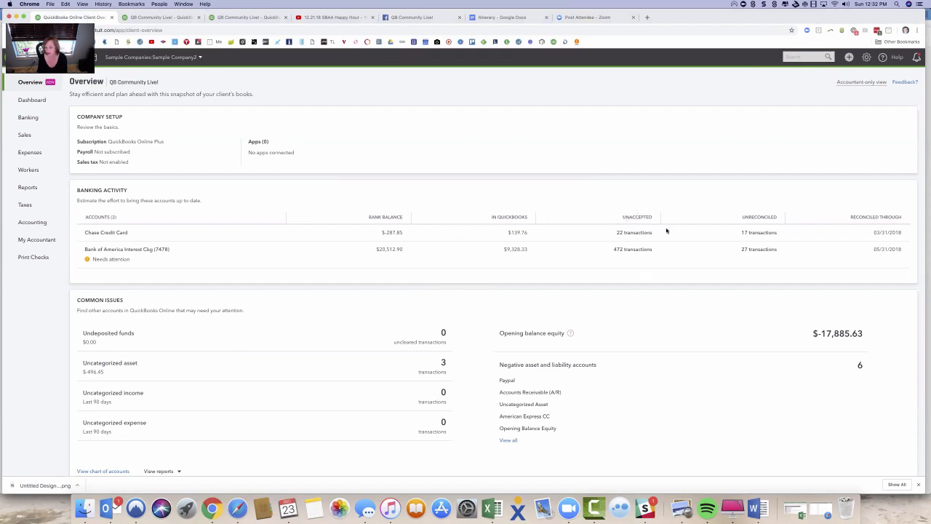
mouse_move(864, 260)
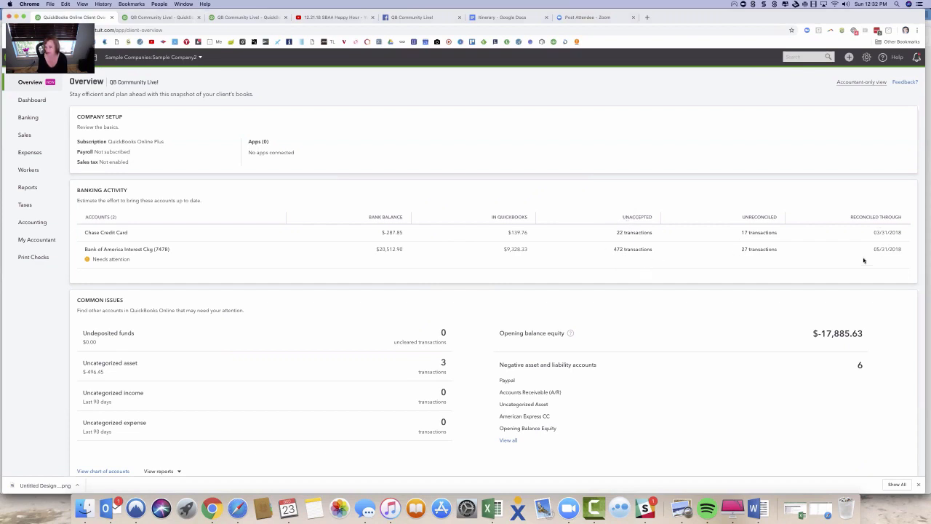
mouse_move(880, 259)
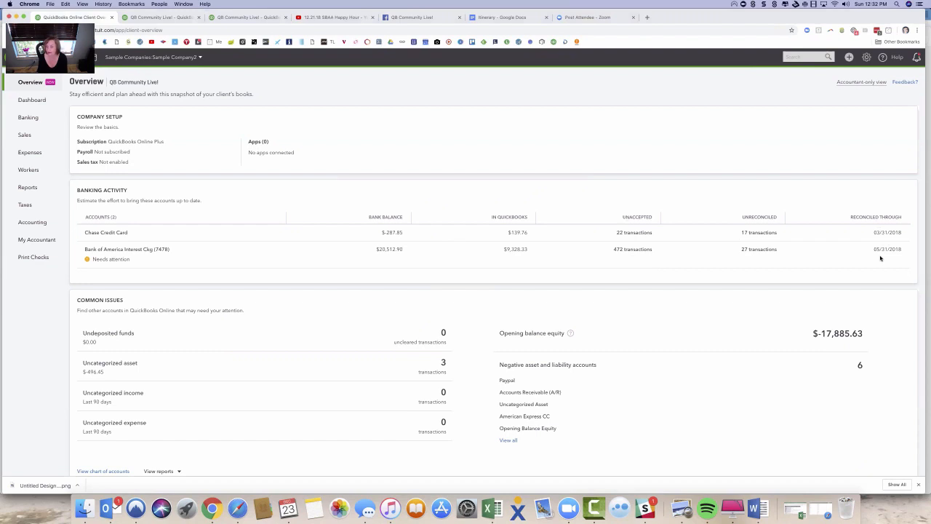
mouse_move(885, 242)
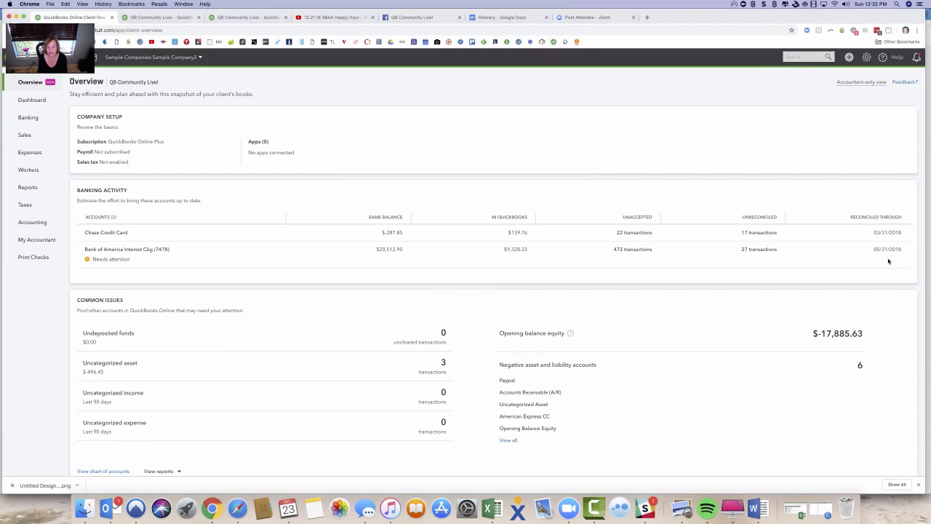
mouse_move(708, 270)
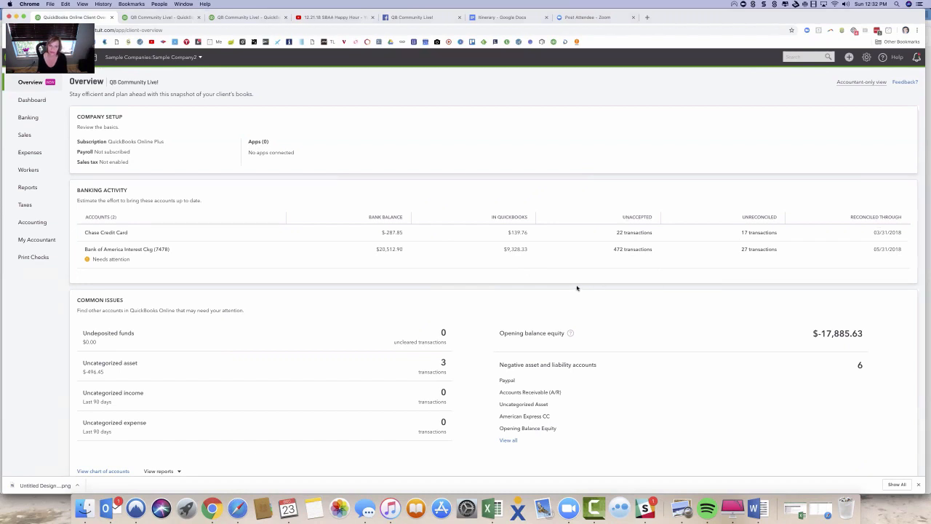
mouse_move(617, 291)
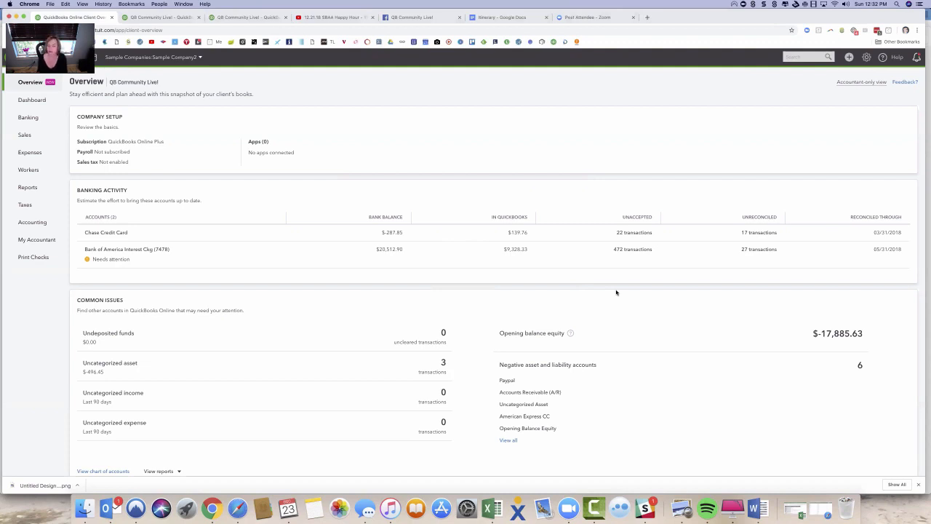
mouse_move(663, 256)
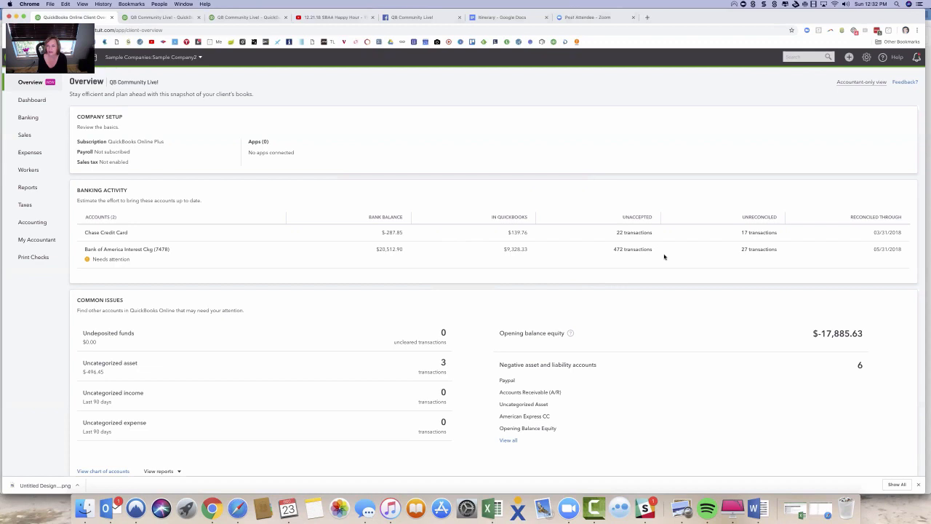
mouse_move(483, 265)
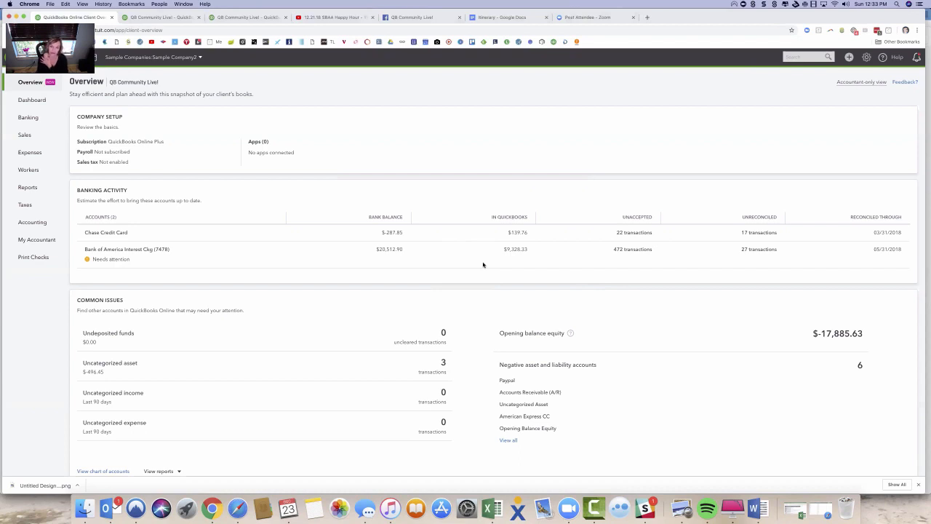
mouse_move(638, 346)
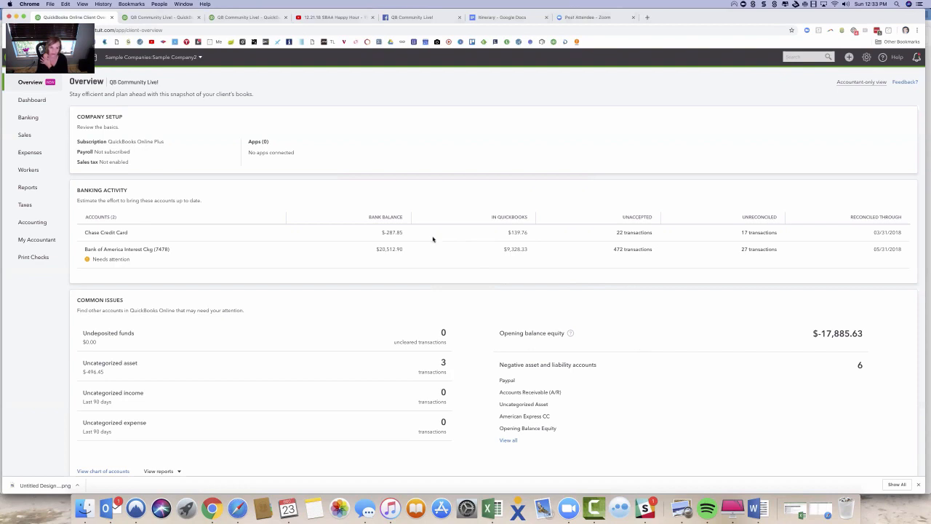
mouse_move(785, 361)
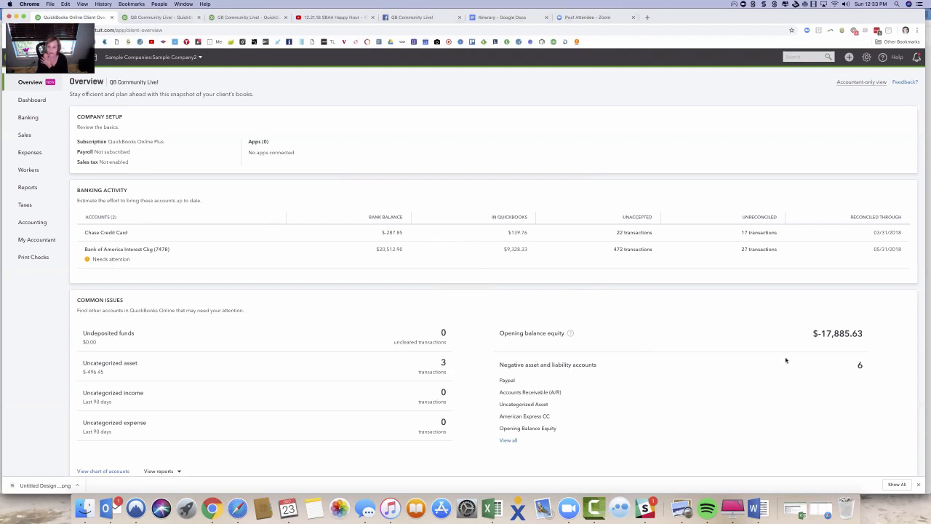
mouse_move(858, 341)
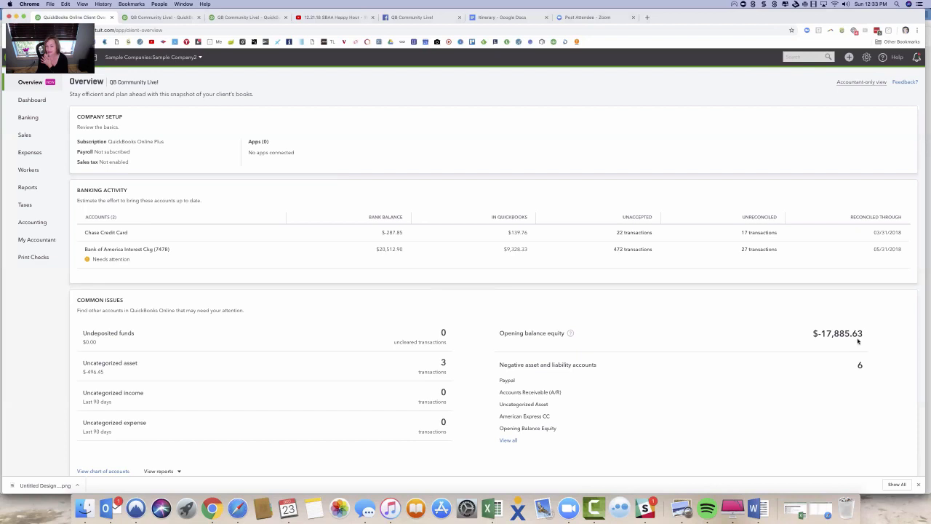
mouse_move(870, 338)
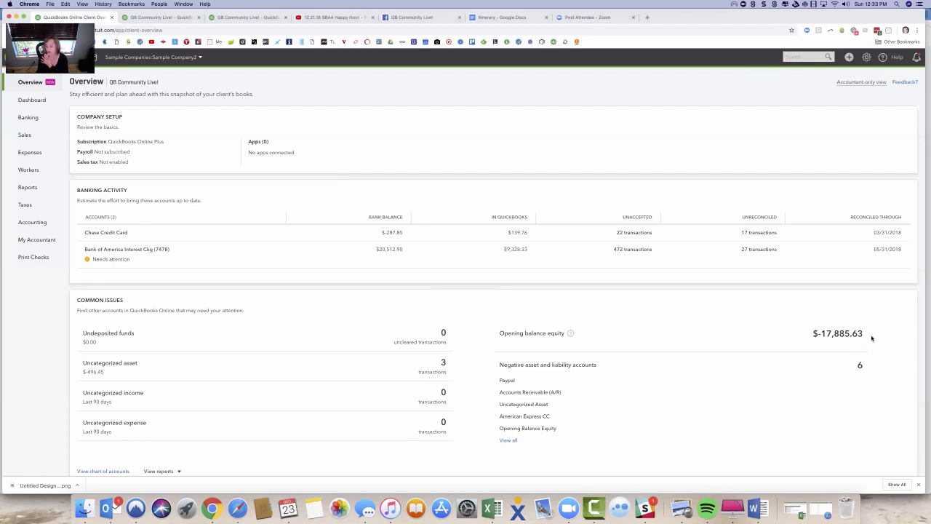
mouse_move(559, 349)
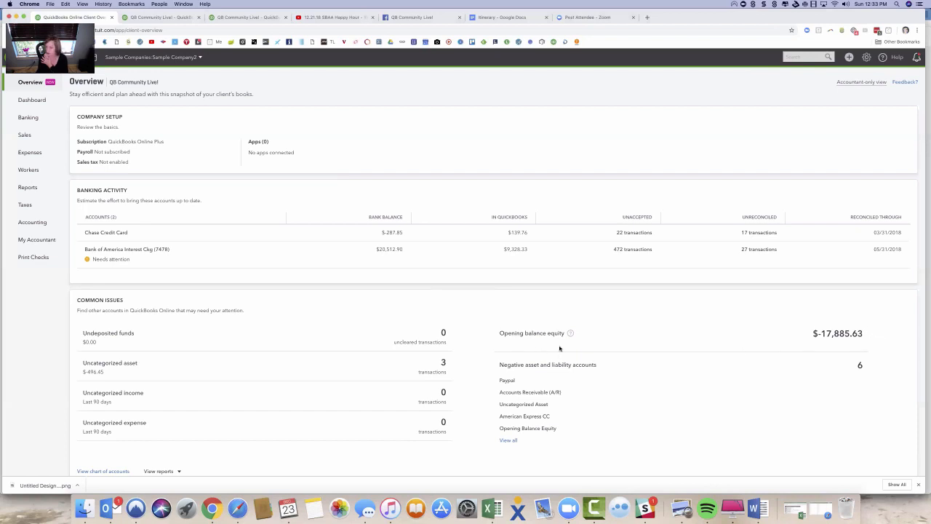
mouse_move(844, 338)
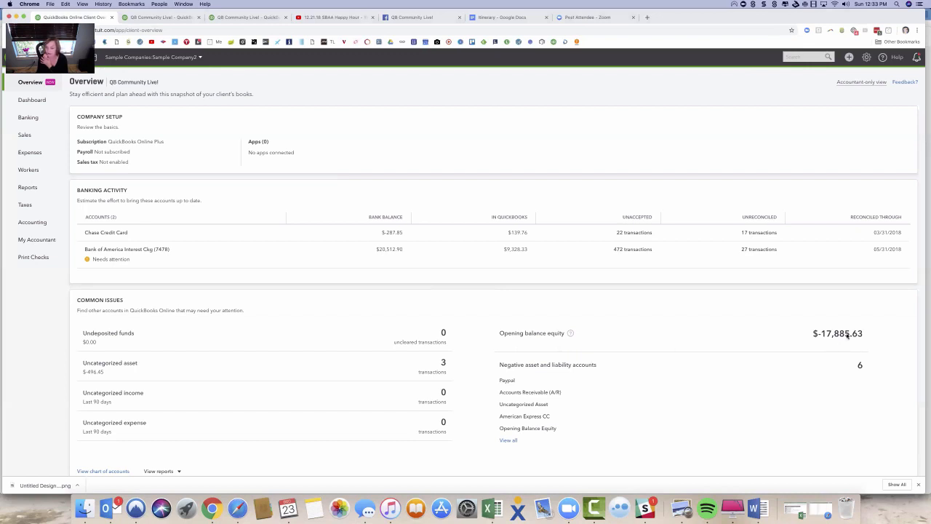
mouse_move(518, 371)
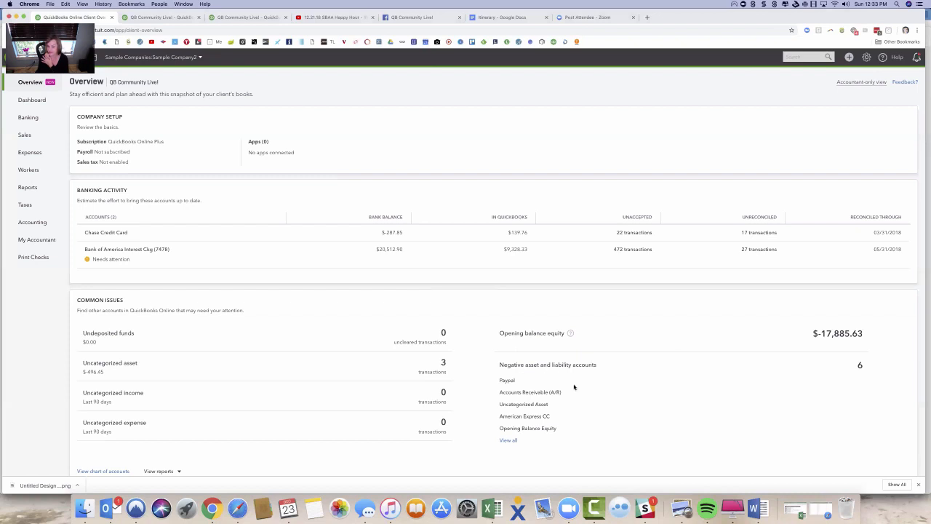
mouse_move(556, 381)
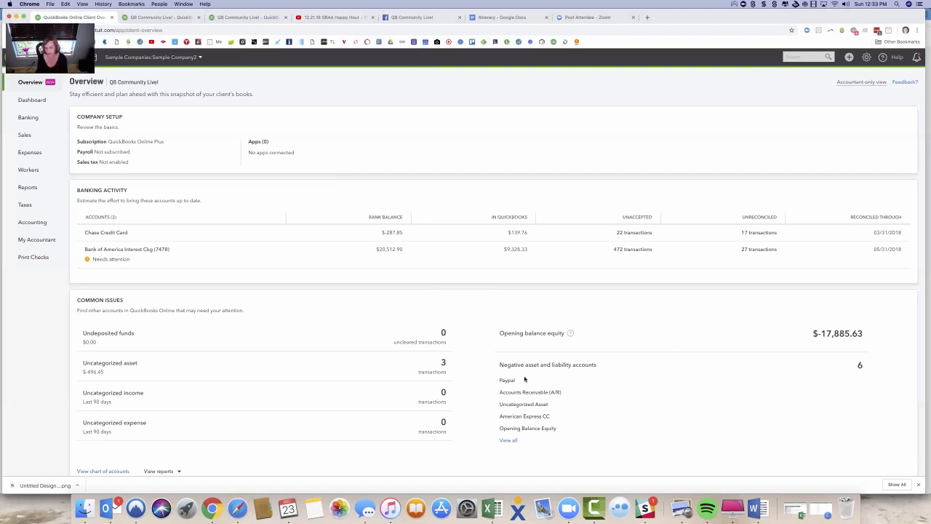
mouse_move(519, 379)
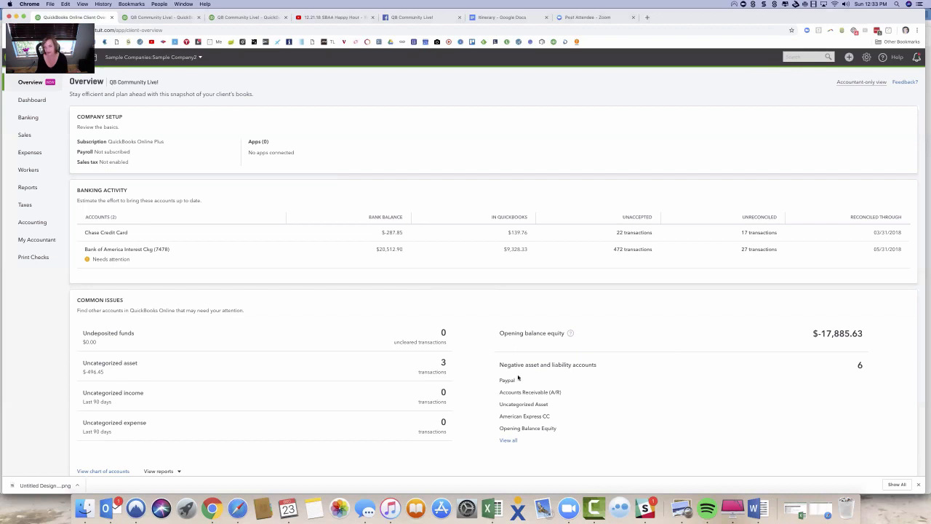
mouse_move(582, 378)
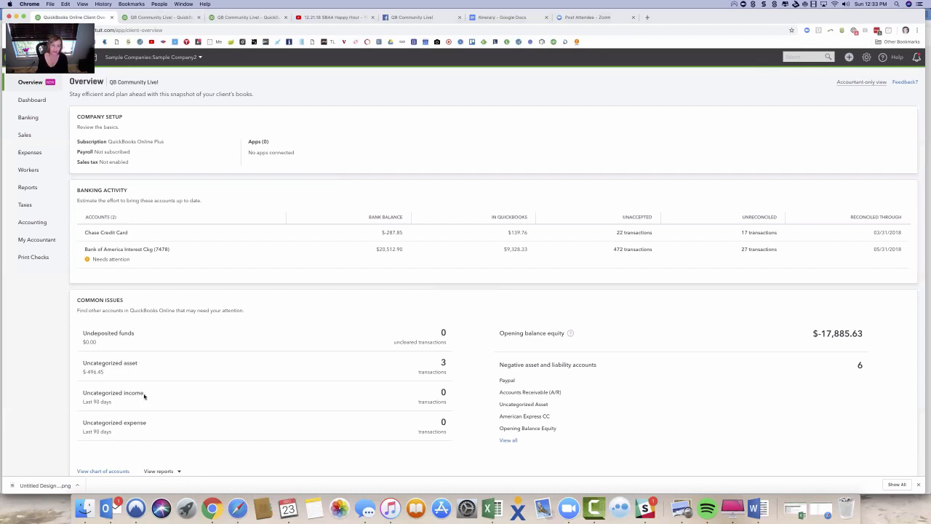
mouse_move(173, 369)
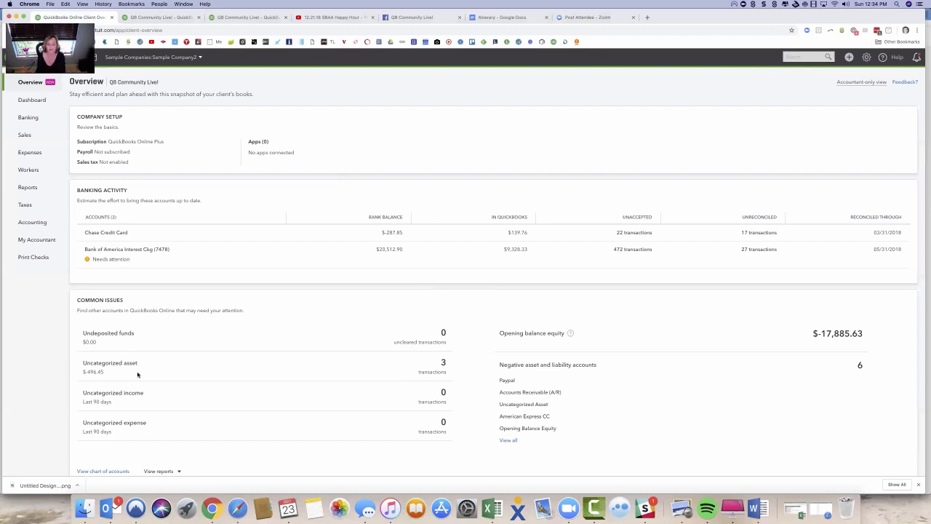
mouse_move(144, 413)
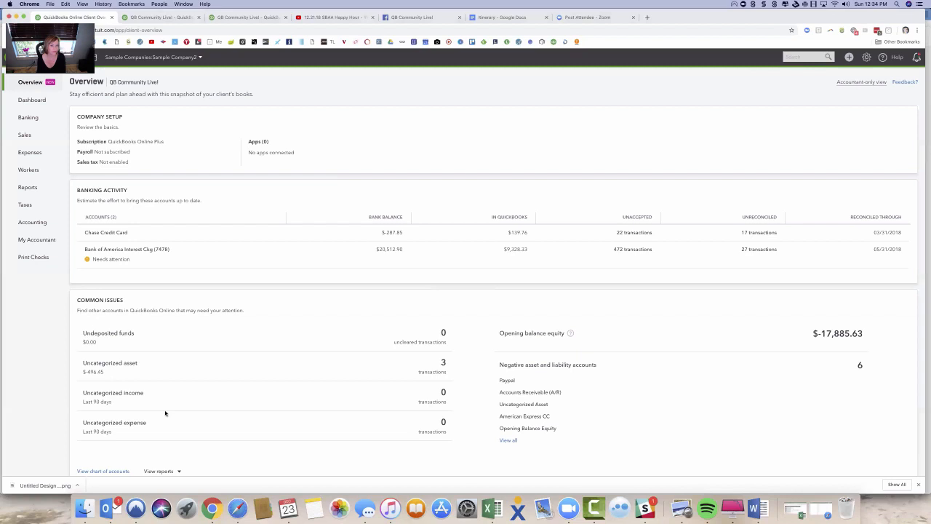
mouse_move(122, 390)
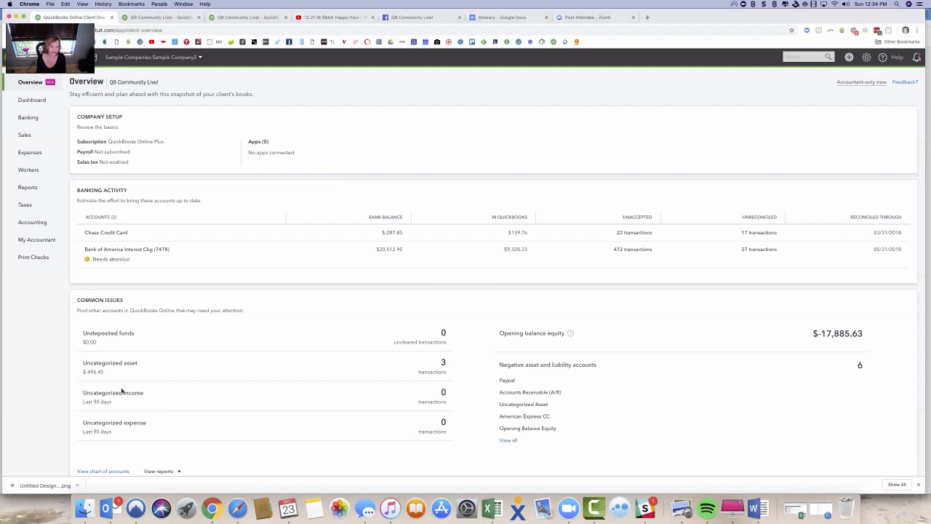
mouse_move(201, 406)
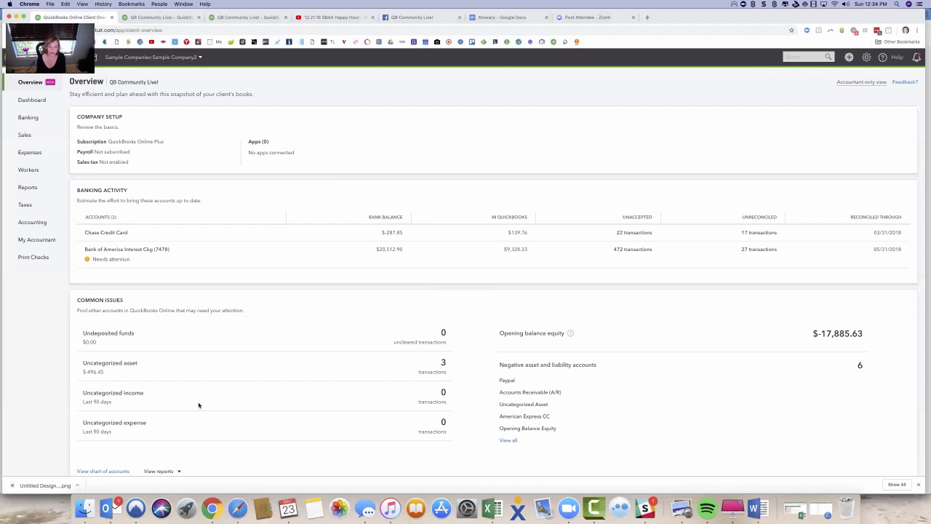
mouse_move(183, 437)
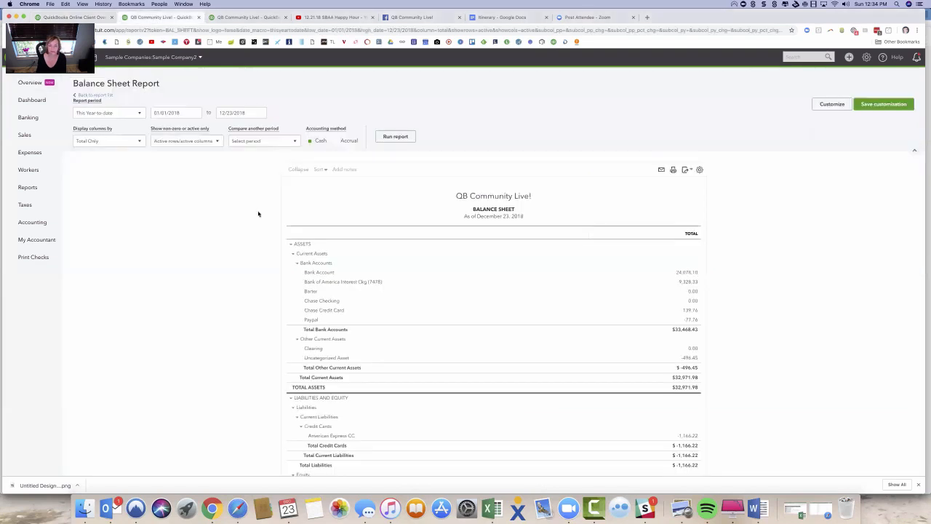
mouse_move(484, 252)
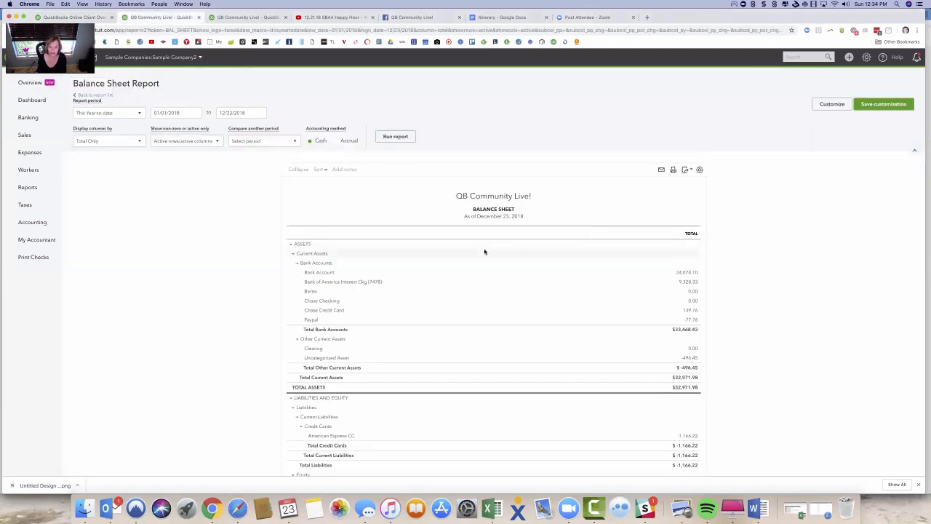
Step: Scroll the Balance Sheet down through the bank accounts and equity toward the Uncategorized Asset line
scroll(down, 3)
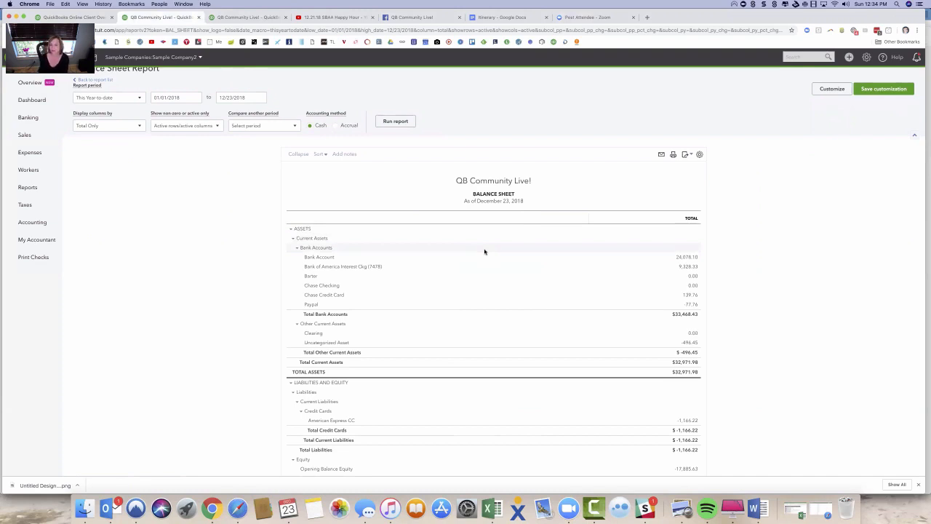
mouse_move(462, 262)
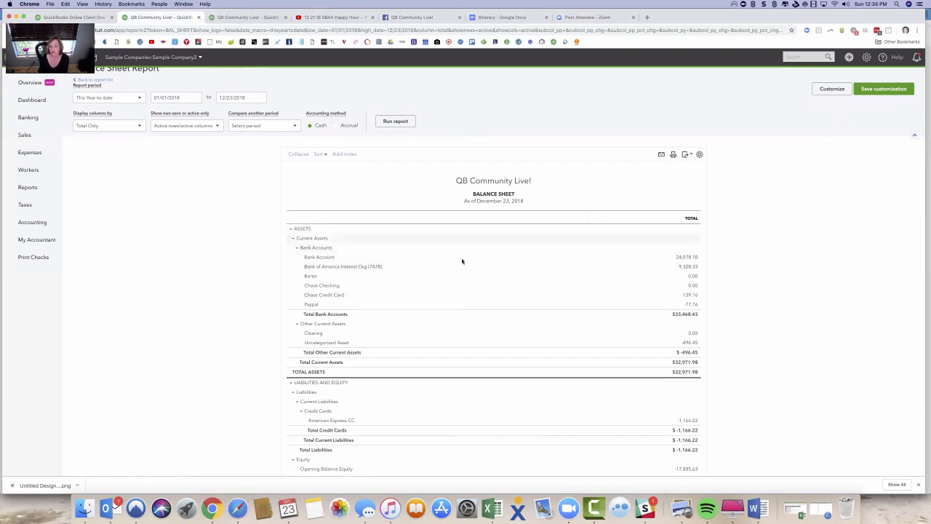
mouse_move(638, 235)
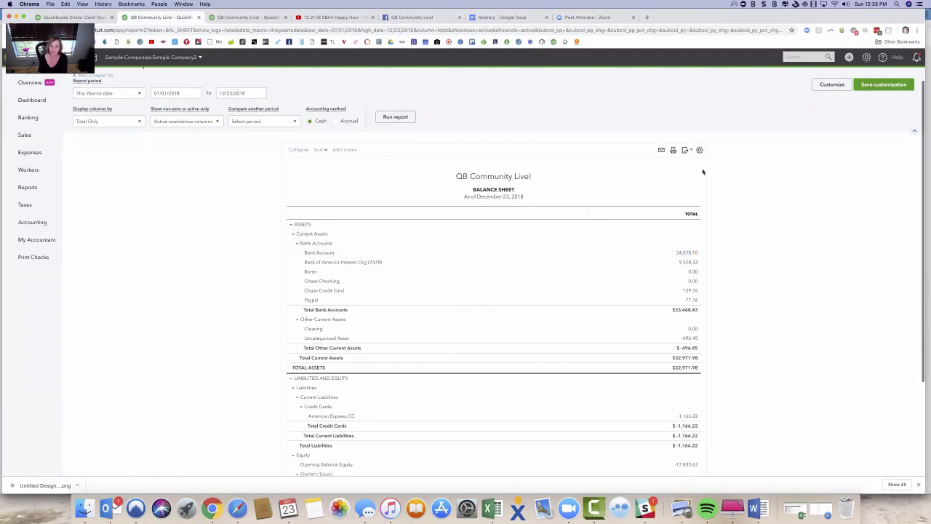
scroll(down, 3)
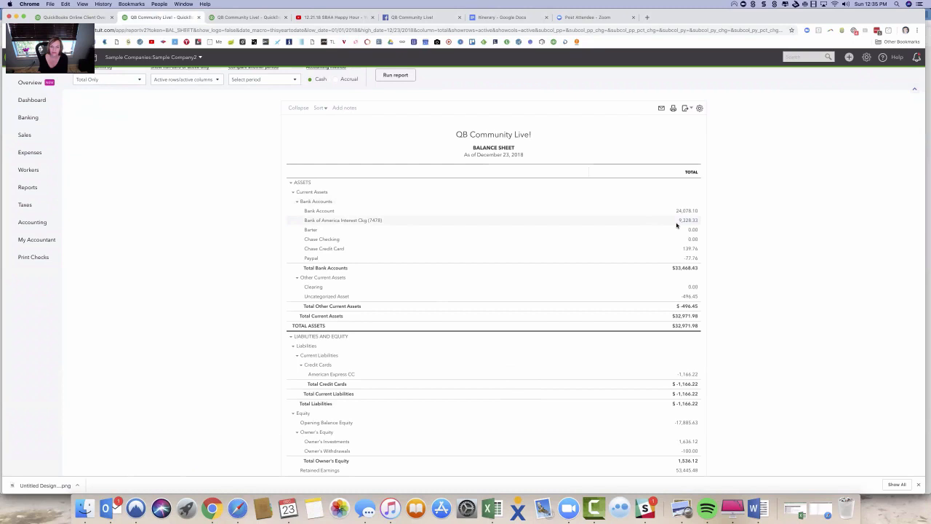
scroll(down, 3)
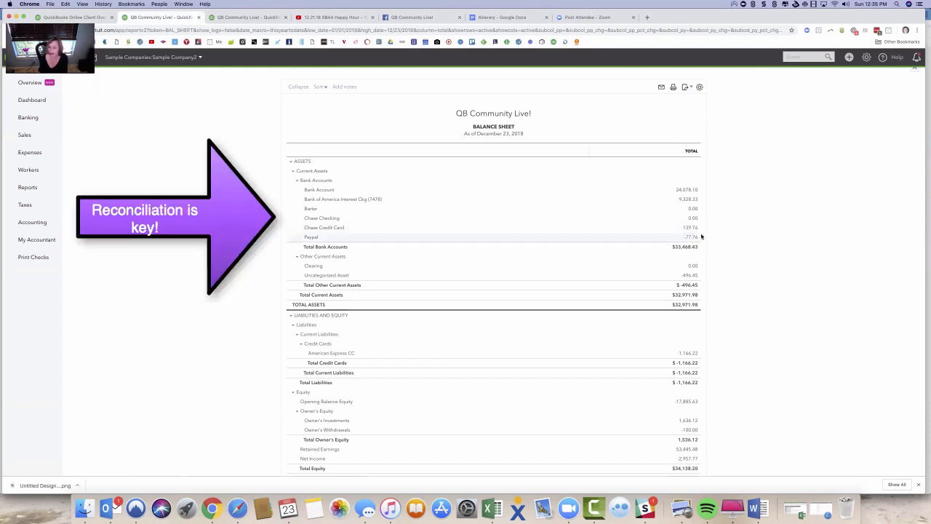
mouse_move(693, 237)
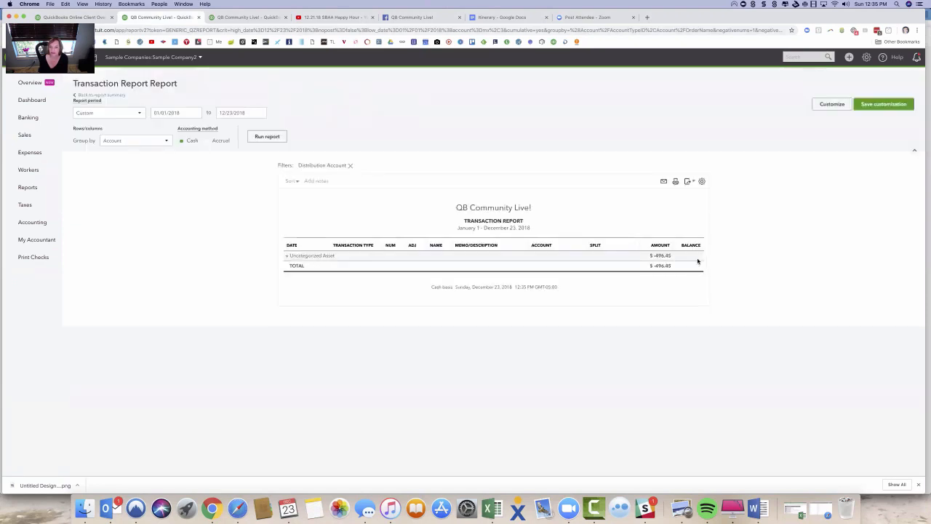
Step: Expand the Uncategorized Asset group to list its three transfers totaling $-496.45
click(288, 256)
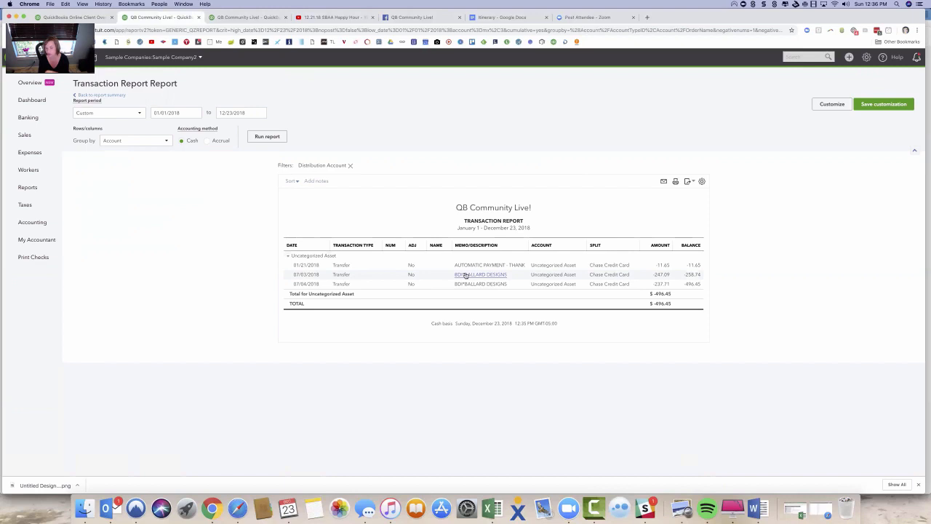
mouse_move(152, 102)
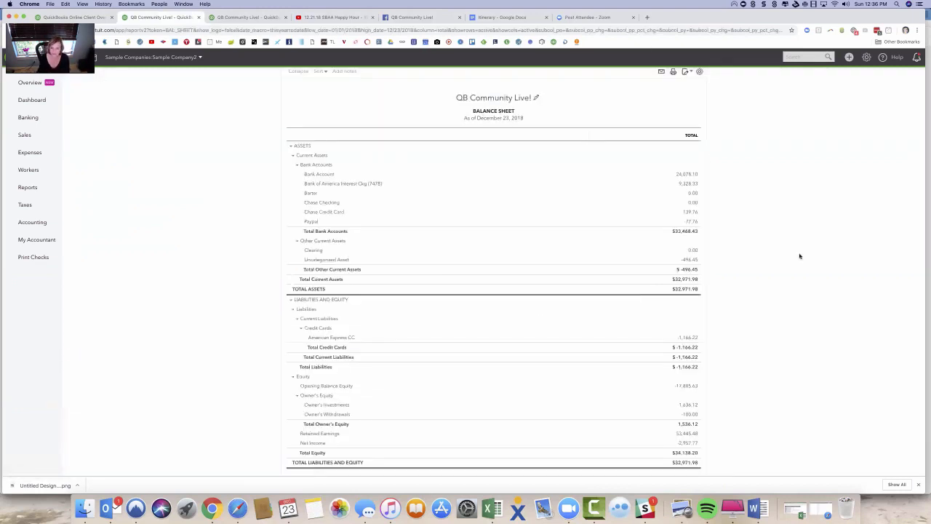
scroll(down, 3)
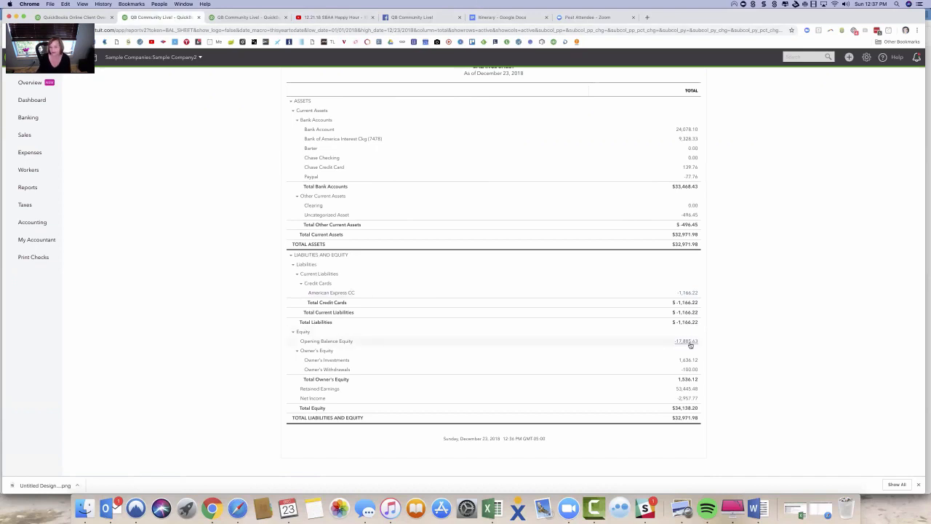
click(685, 340)
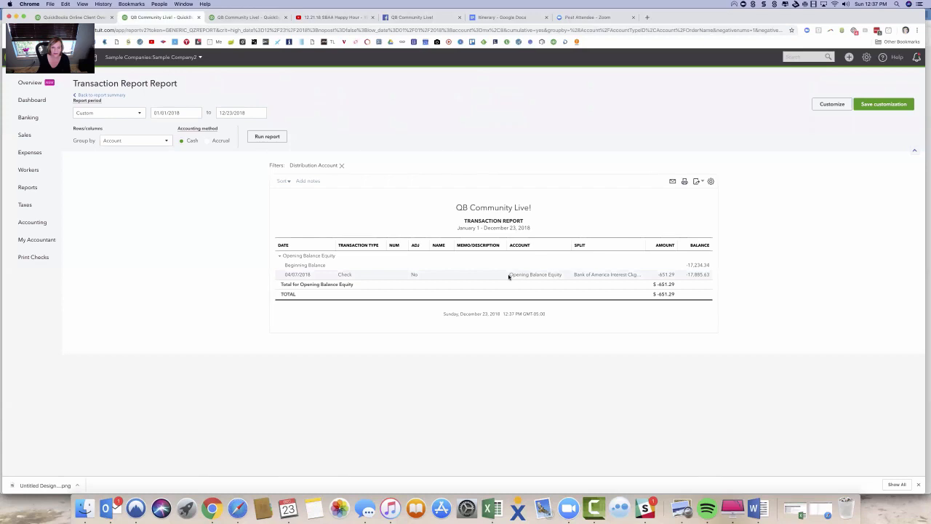
click(109, 113)
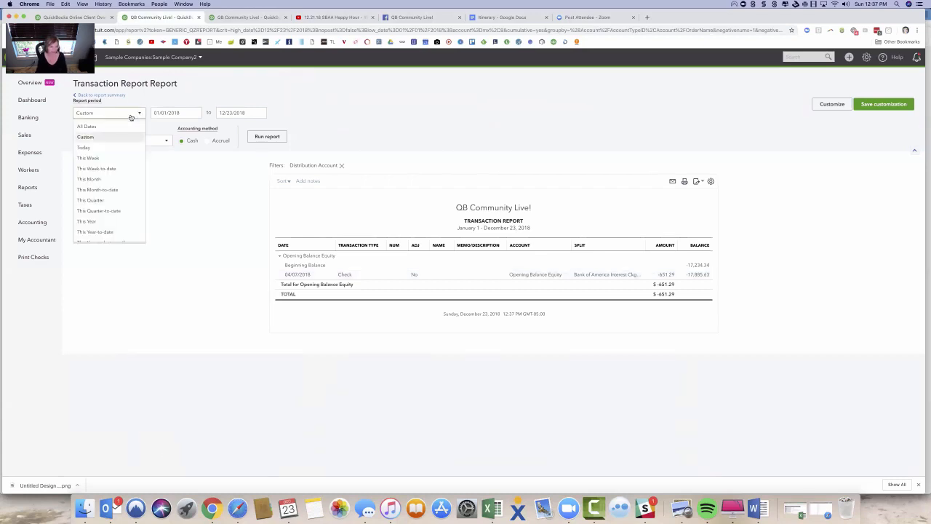
click(87, 125)
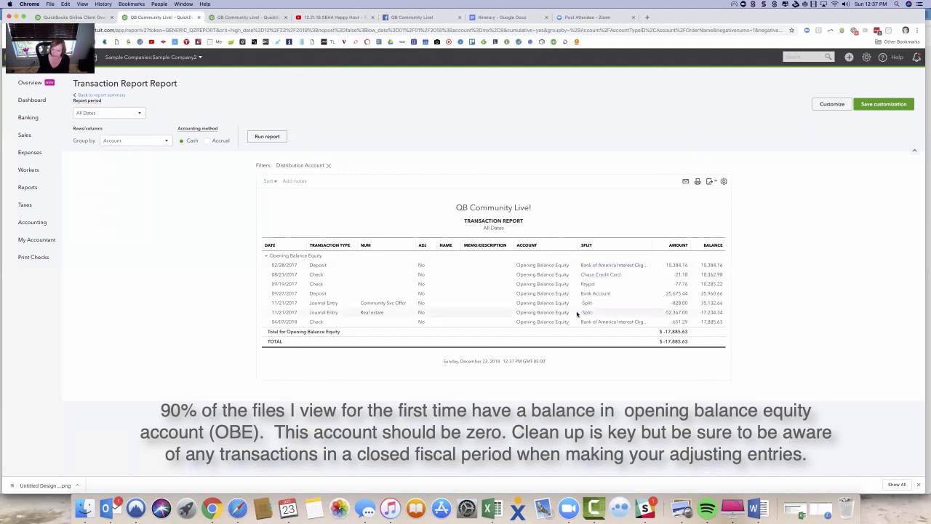
mouse_move(577, 309)
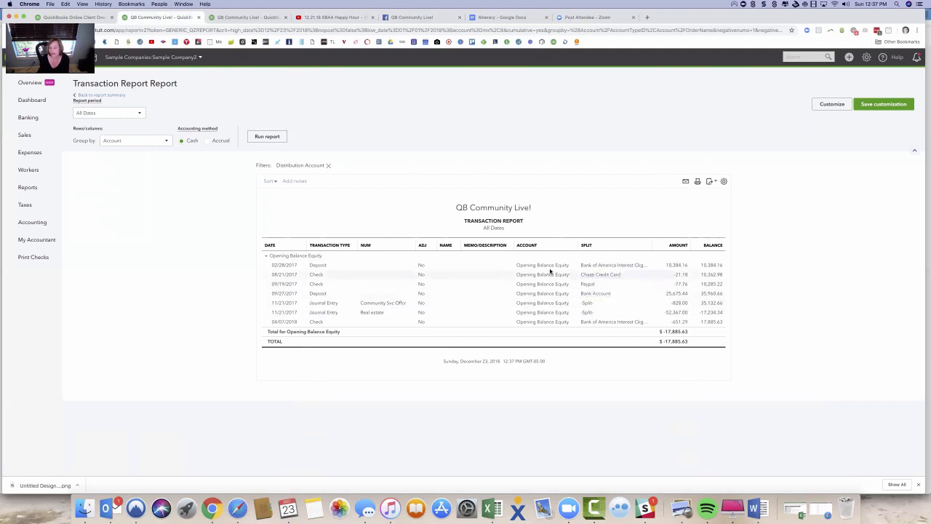
mouse_move(610, 268)
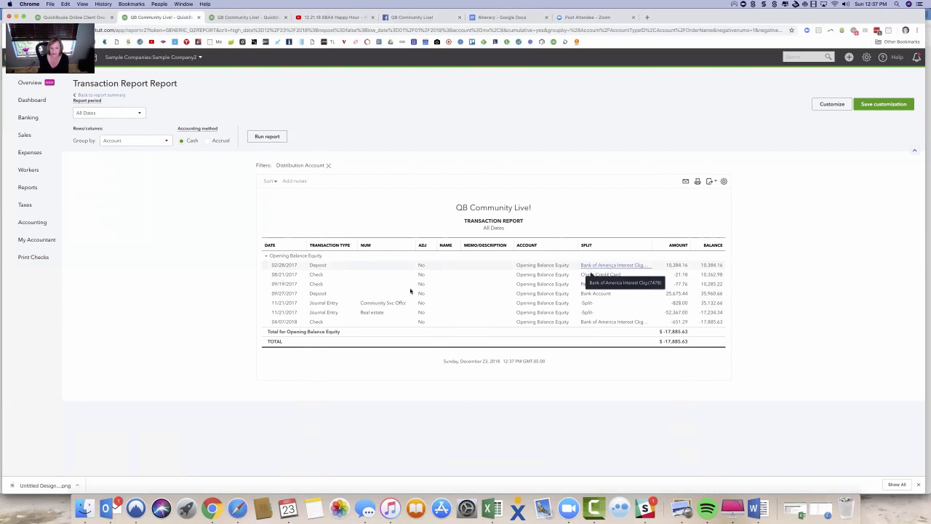
mouse_move(357, 240)
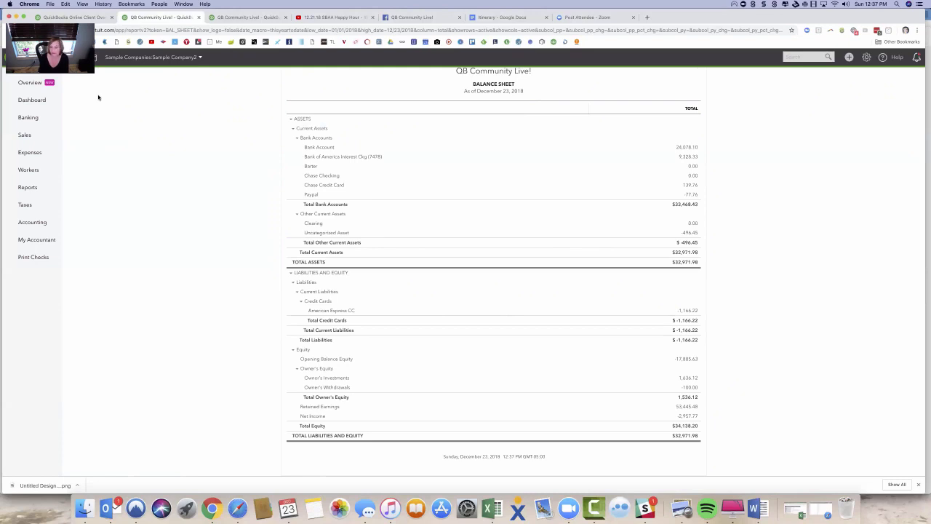
mouse_move(233, 166)
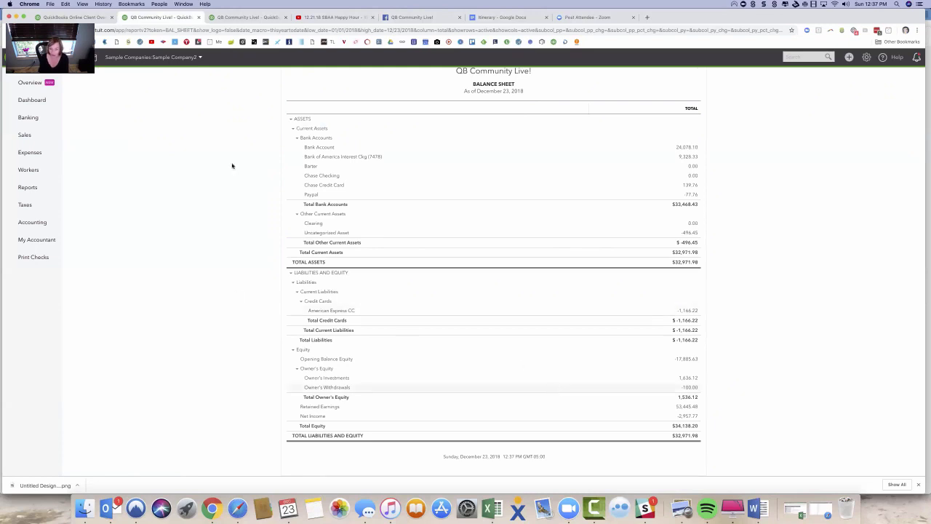
mouse_move(67, 269)
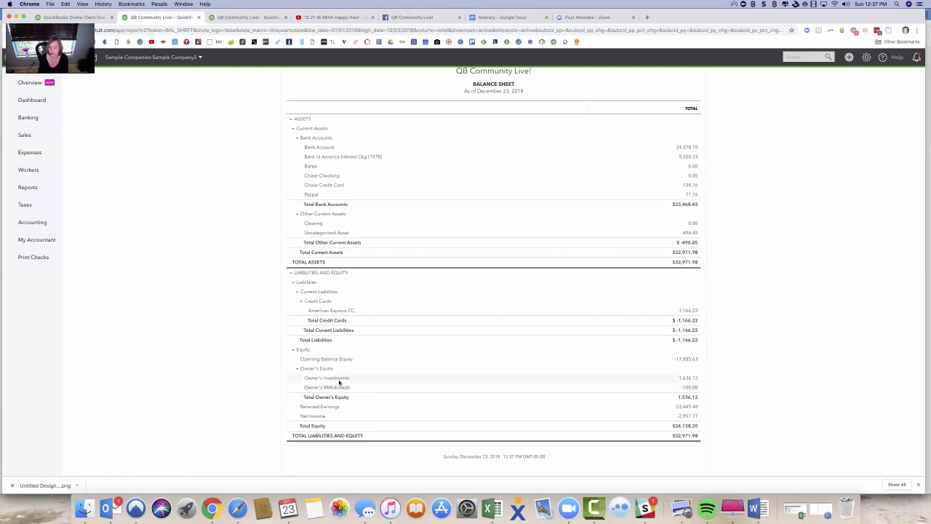
mouse_move(340, 385)
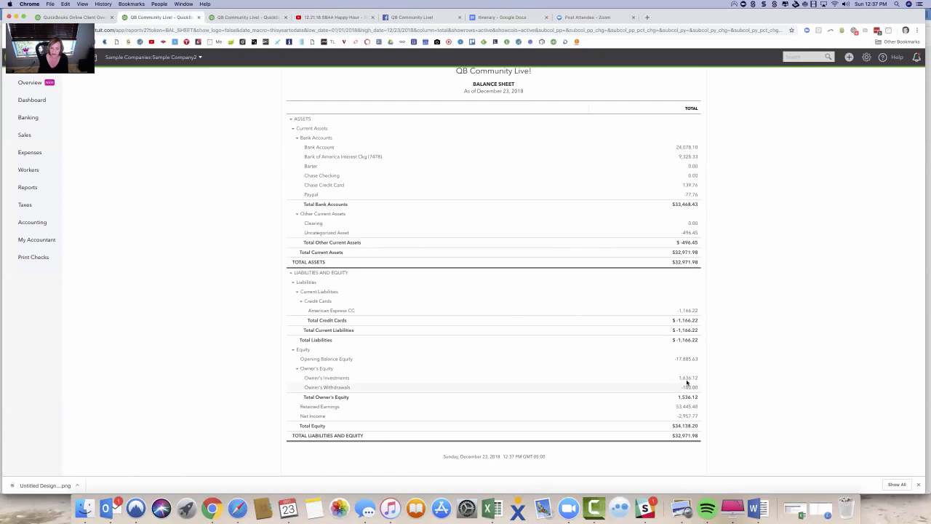
mouse_move(398, 387)
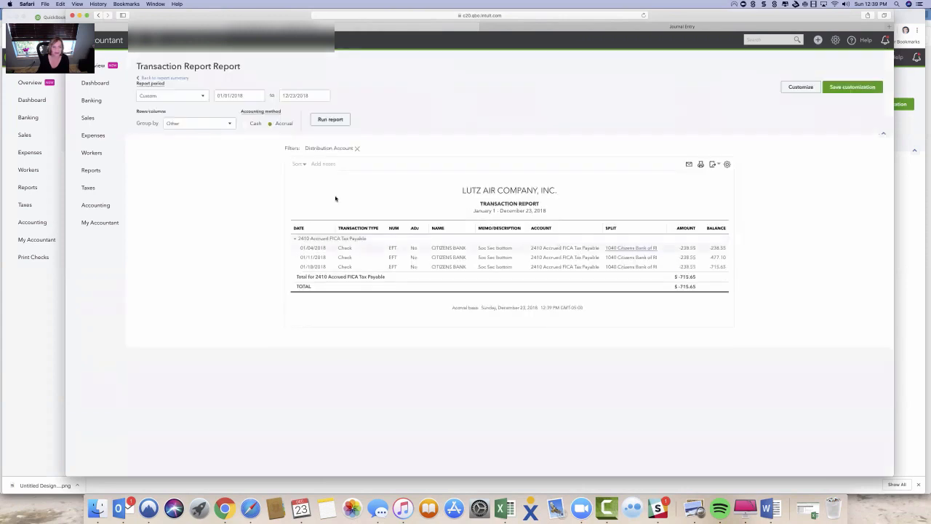
click(238, 96)
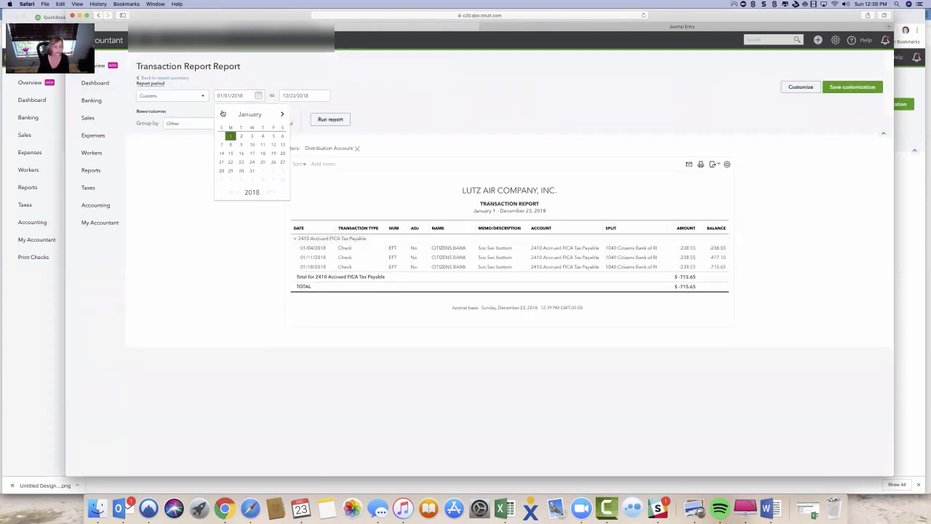
click(222, 114)
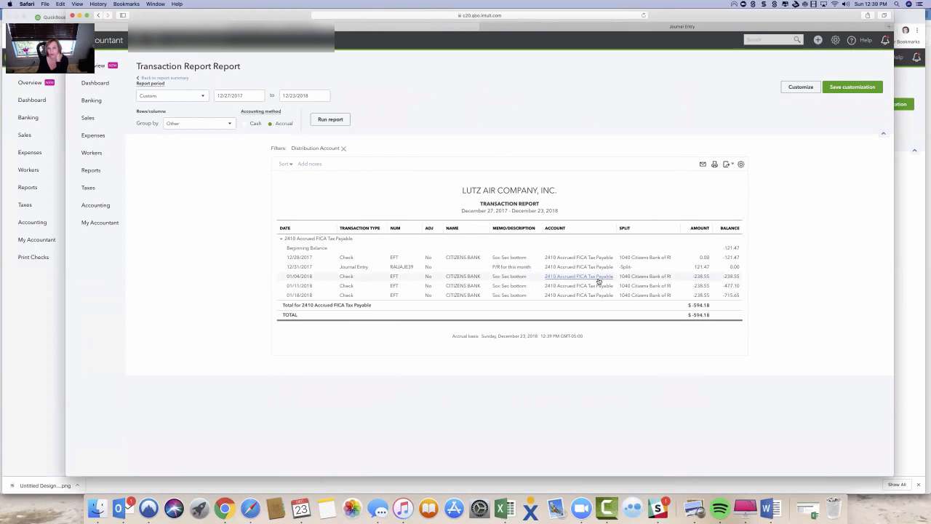
mouse_move(771, 266)
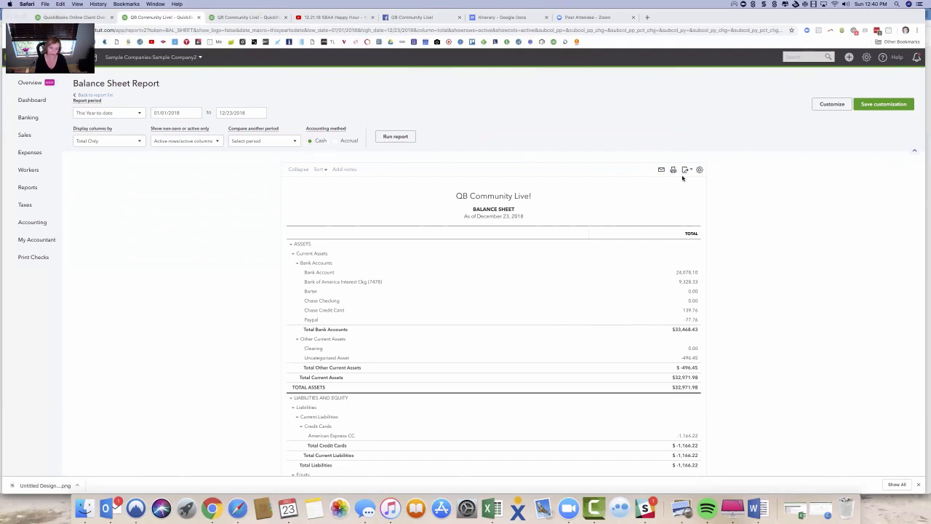
scroll(down, 3)
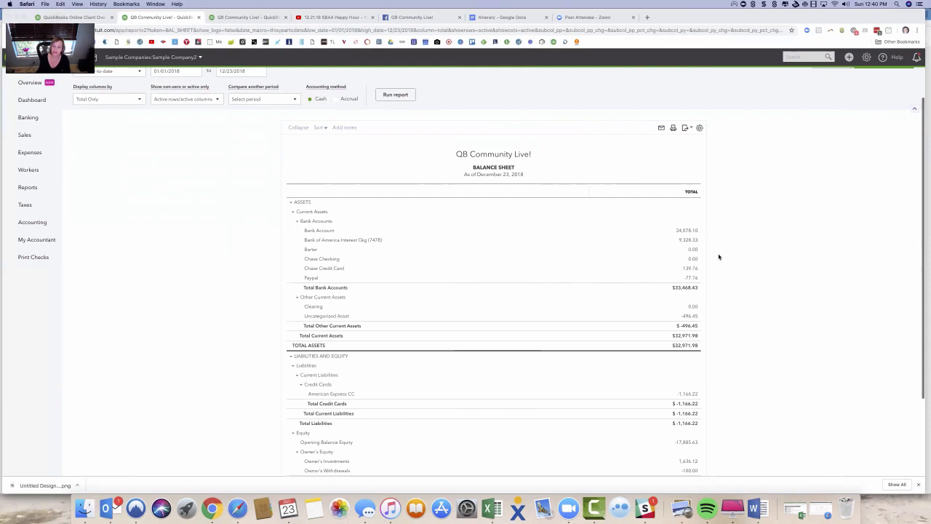
mouse_move(768, 285)
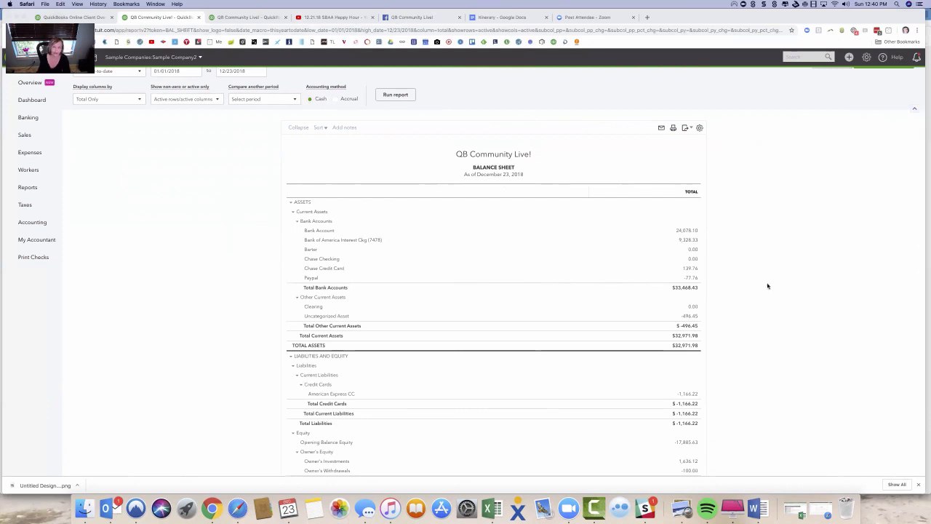
scroll(down, 3)
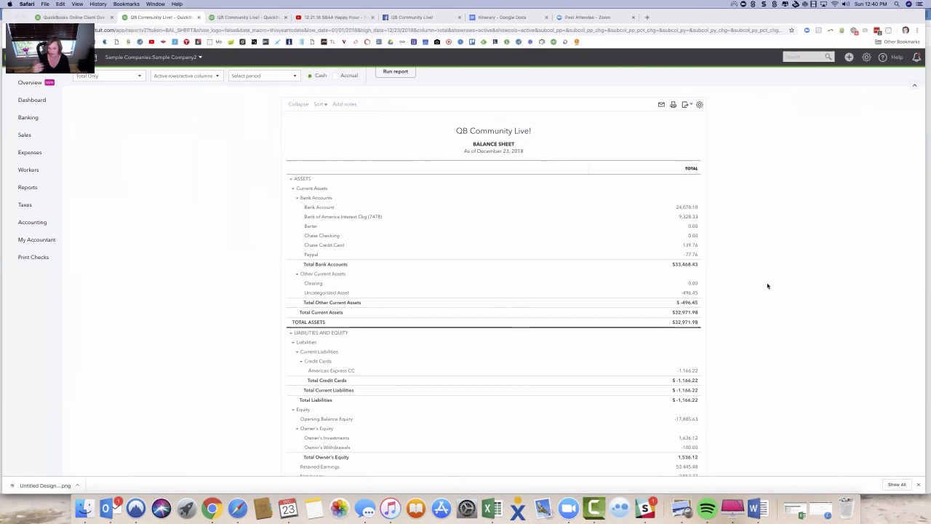
mouse_move(704, 428)
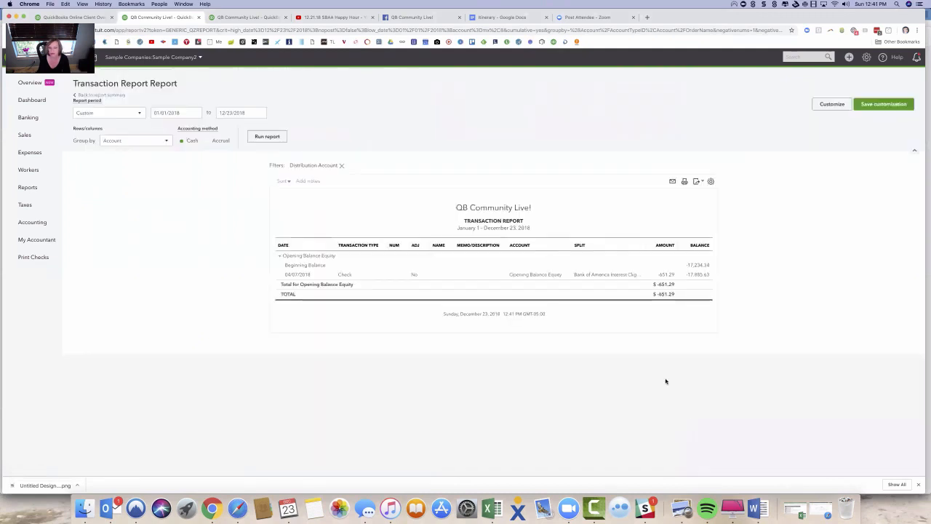
mouse_move(624, 279)
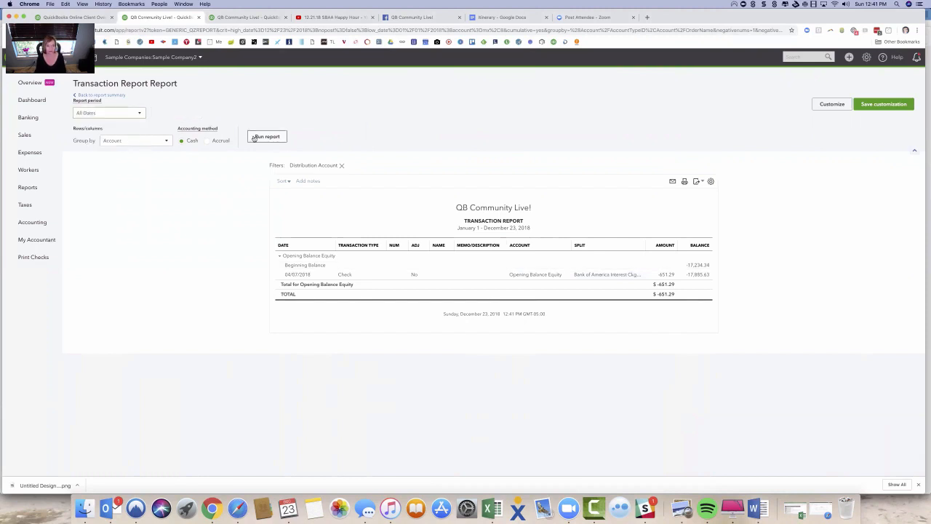
click(268, 136)
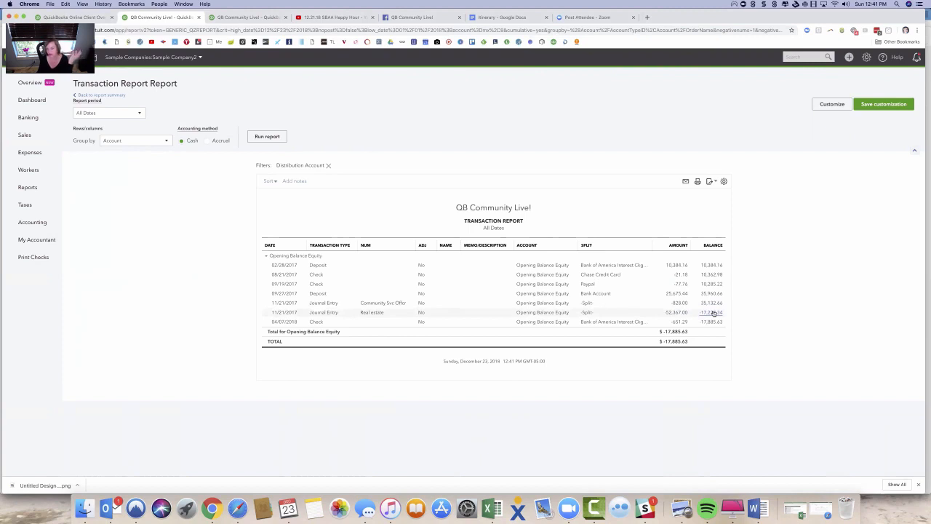
mouse_move(710, 314)
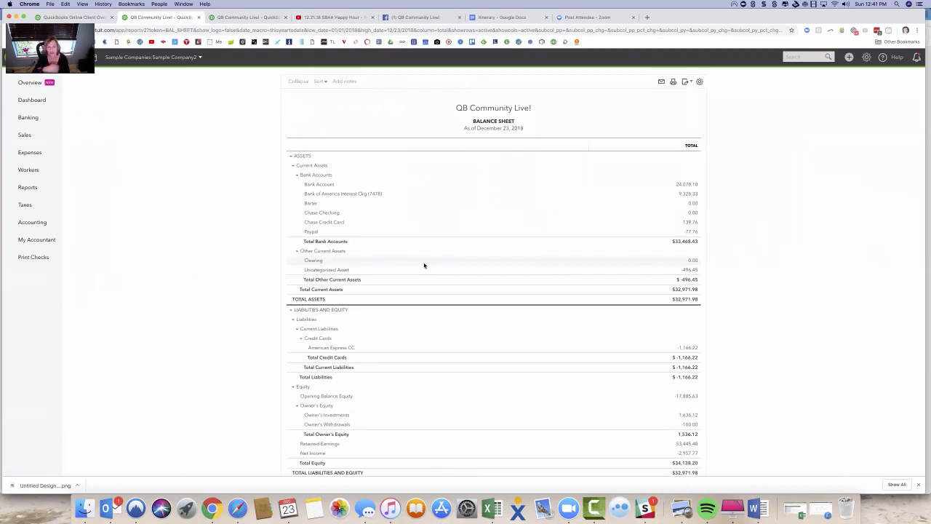
mouse_move(491, 506)
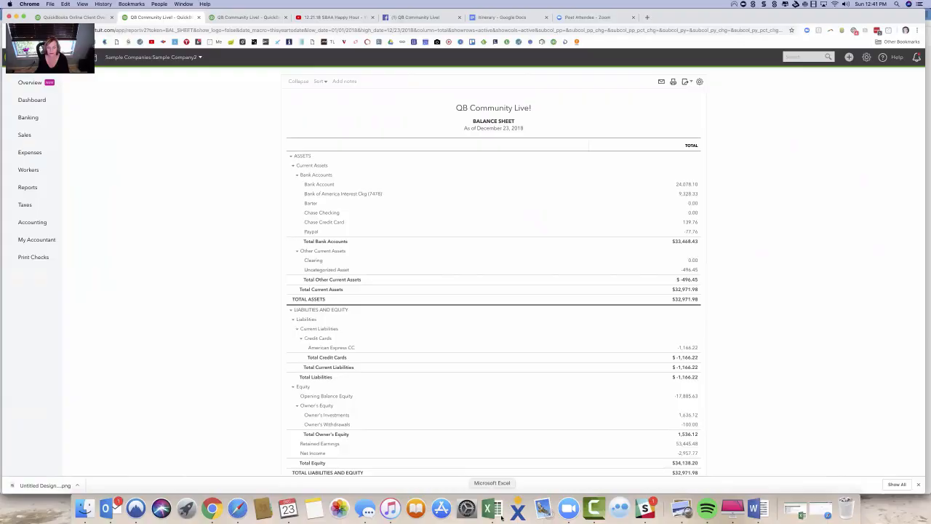